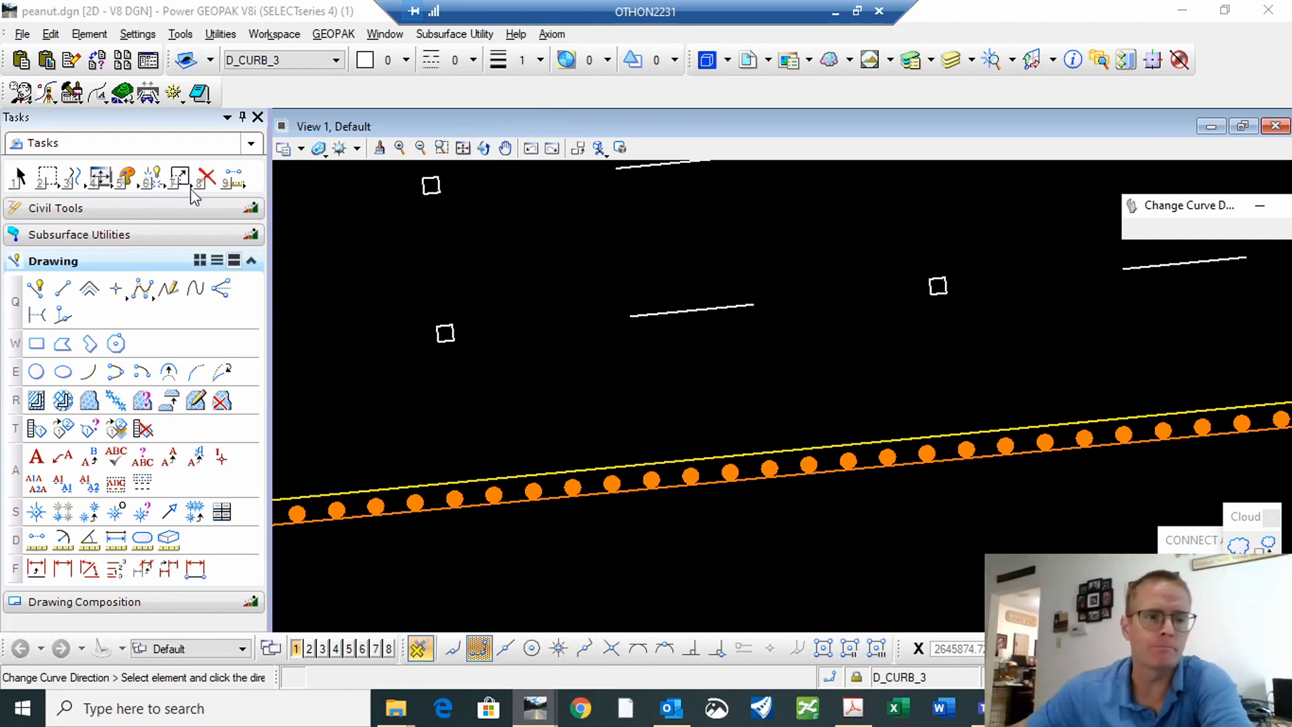
Select the guard fence line on level D_CURB_3 with Element Selection
left_click(20, 176)
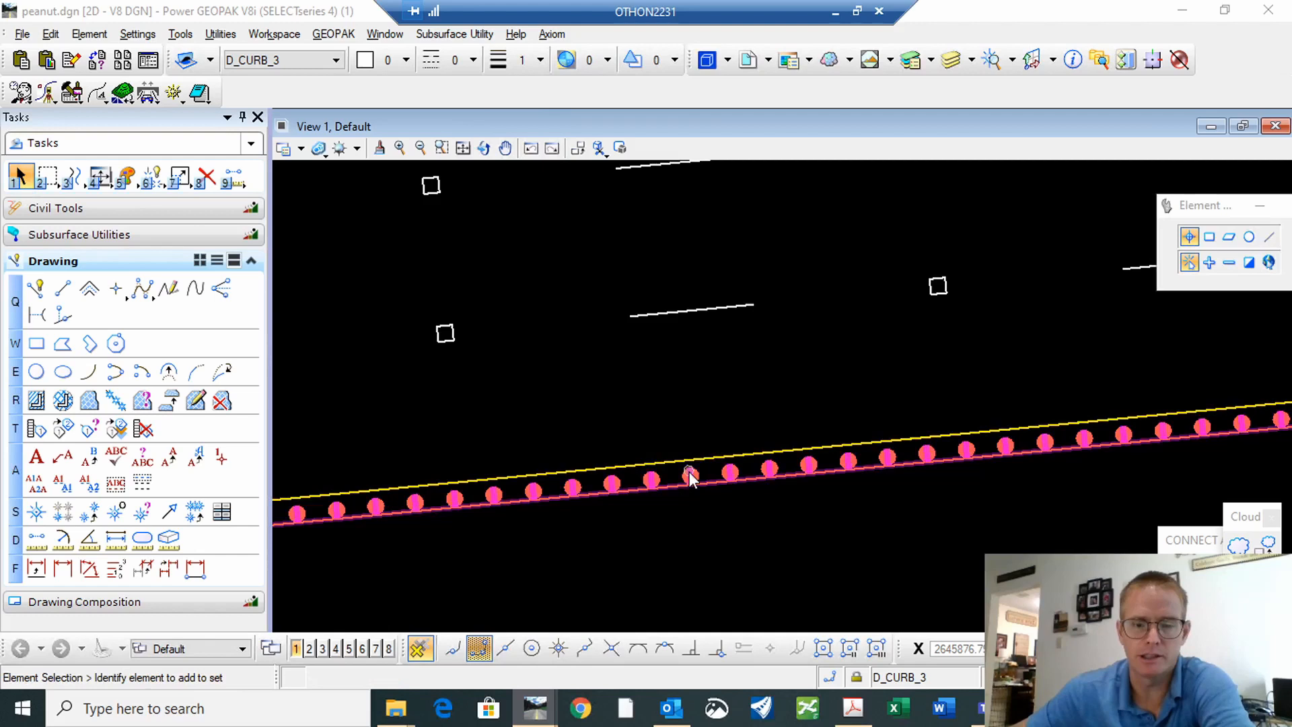
left_click(690, 476)
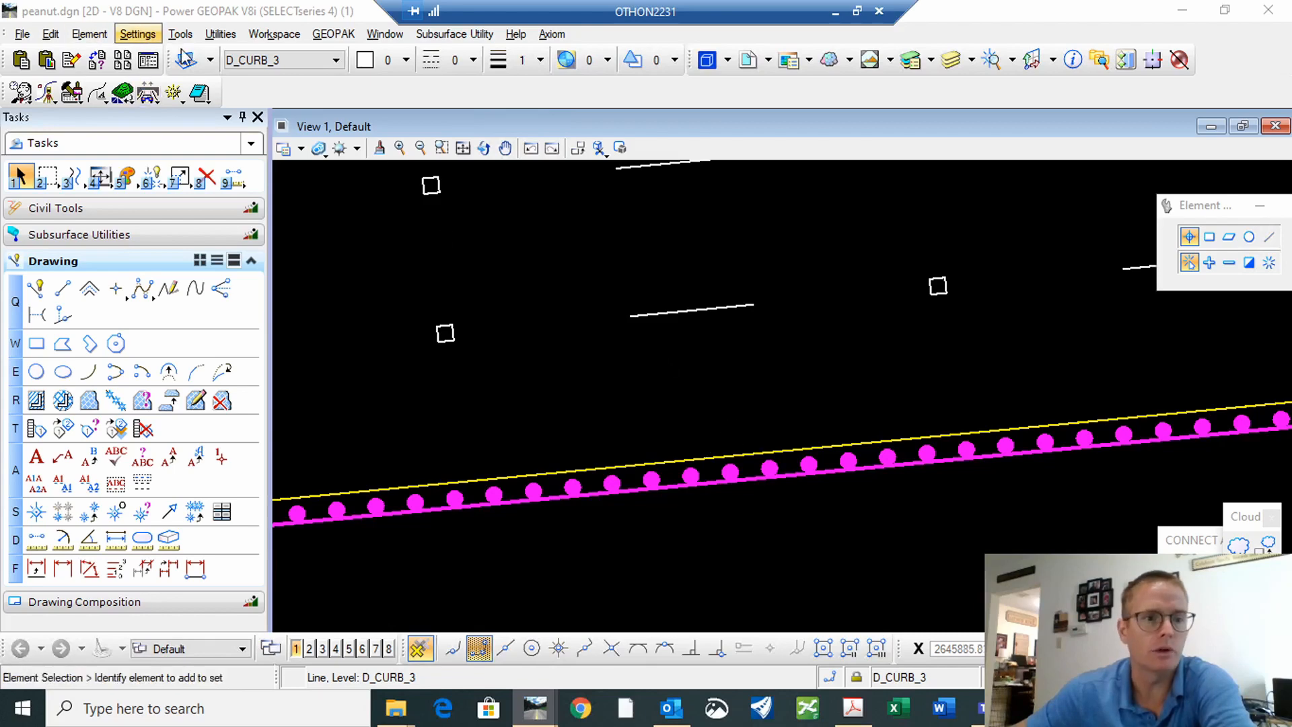
Start Change Curve Direction from Tools > Curves > Modify Curves
left_click(179, 34)
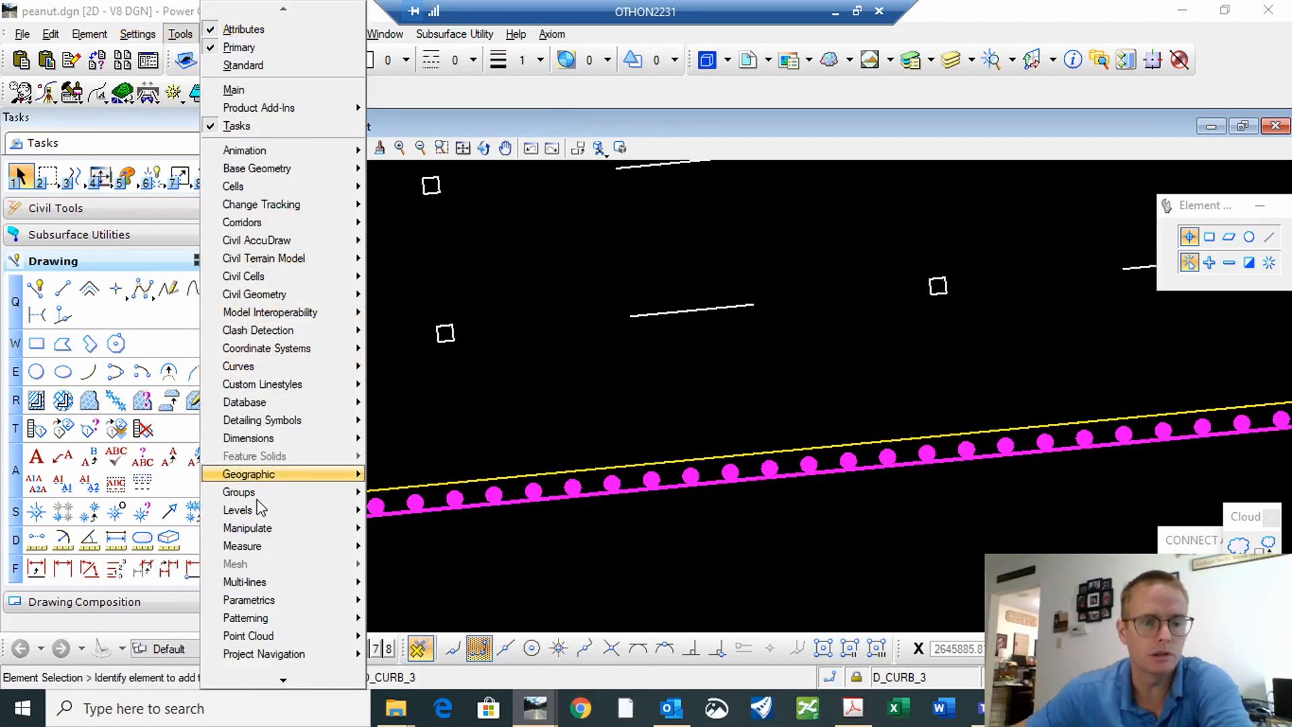
mouse_move(238, 366)
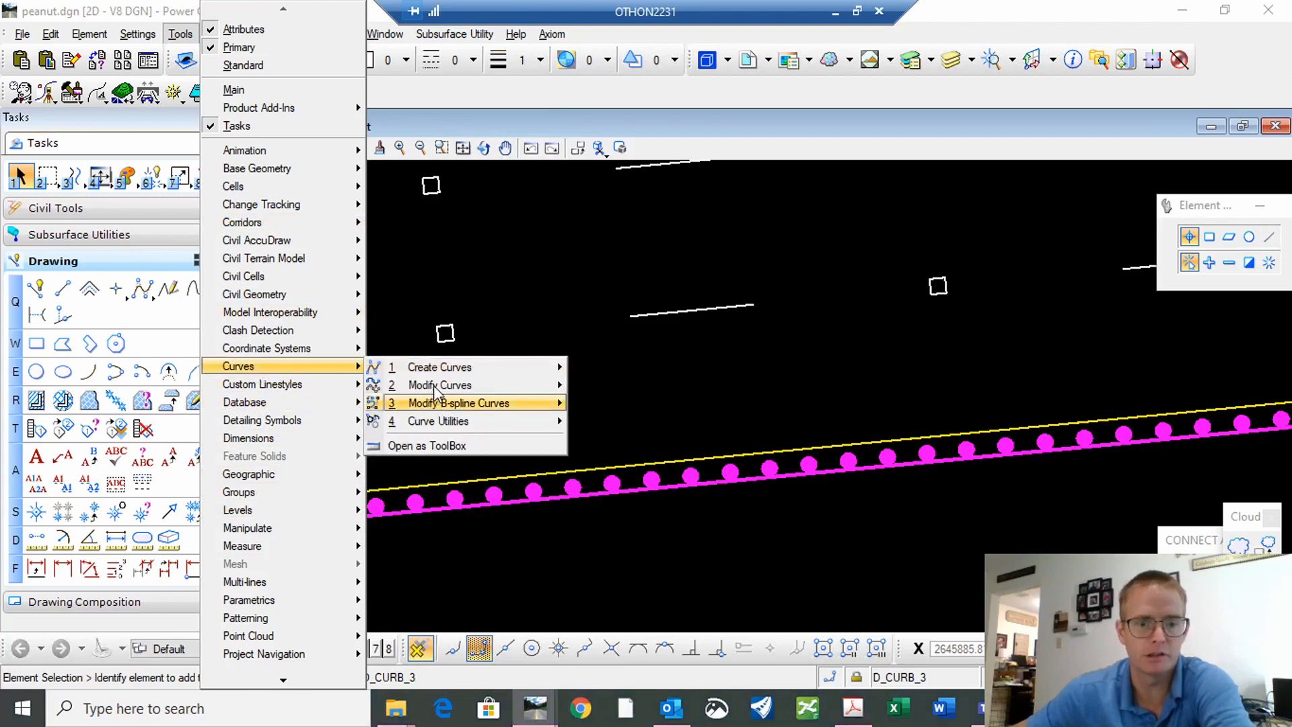
mouse_move(622, 396)
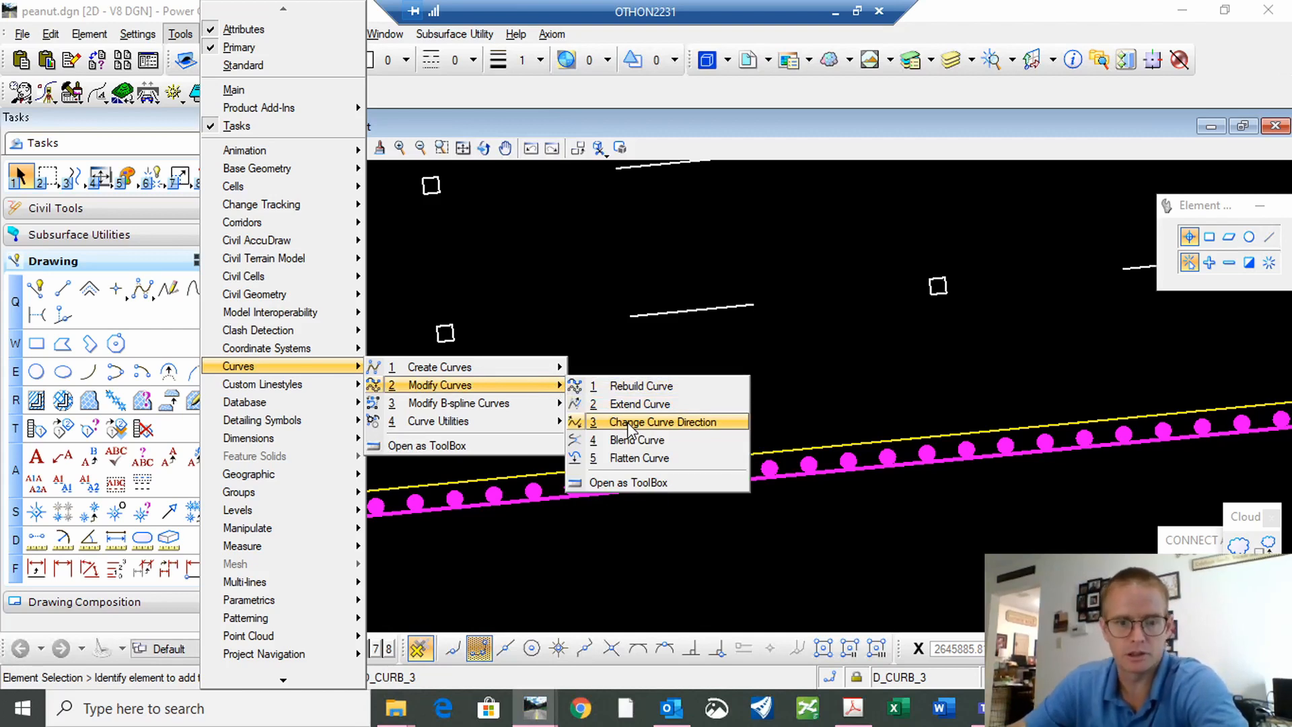
left_click(659, 421)
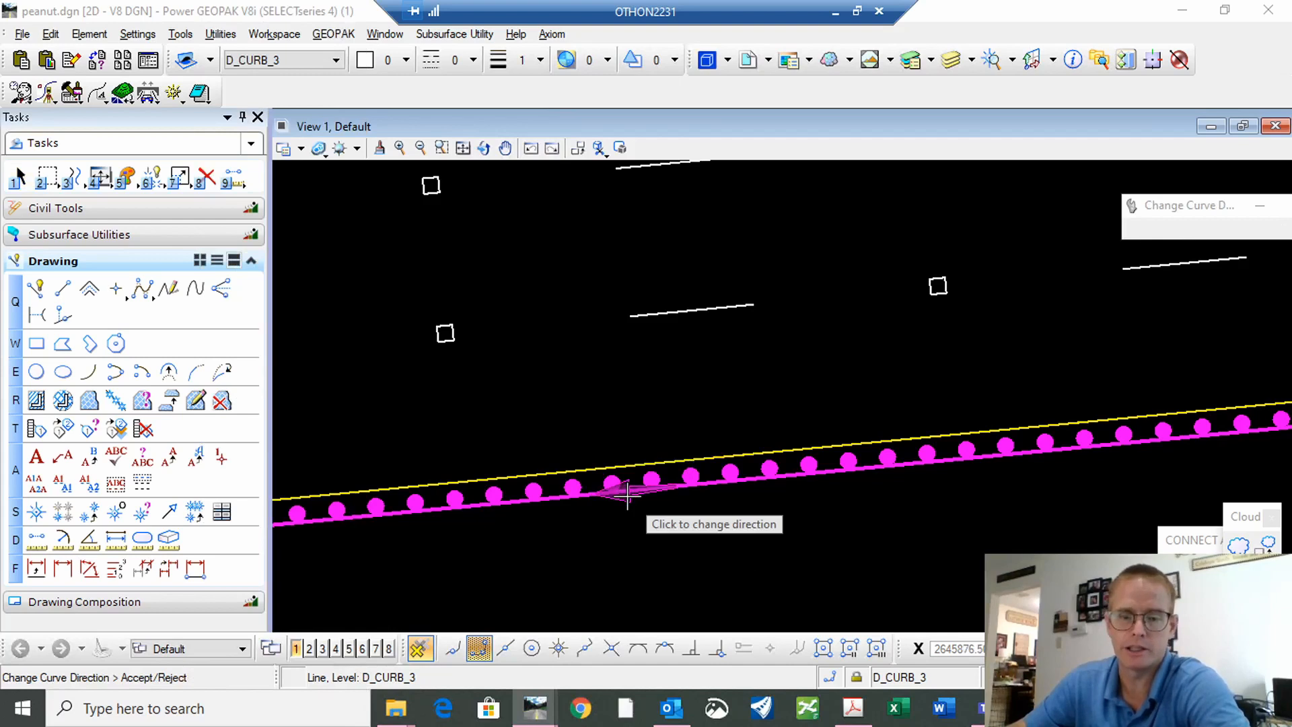
Reverse the fence line so its round posts flip below, away from the yellow line
left_click(626, 494)
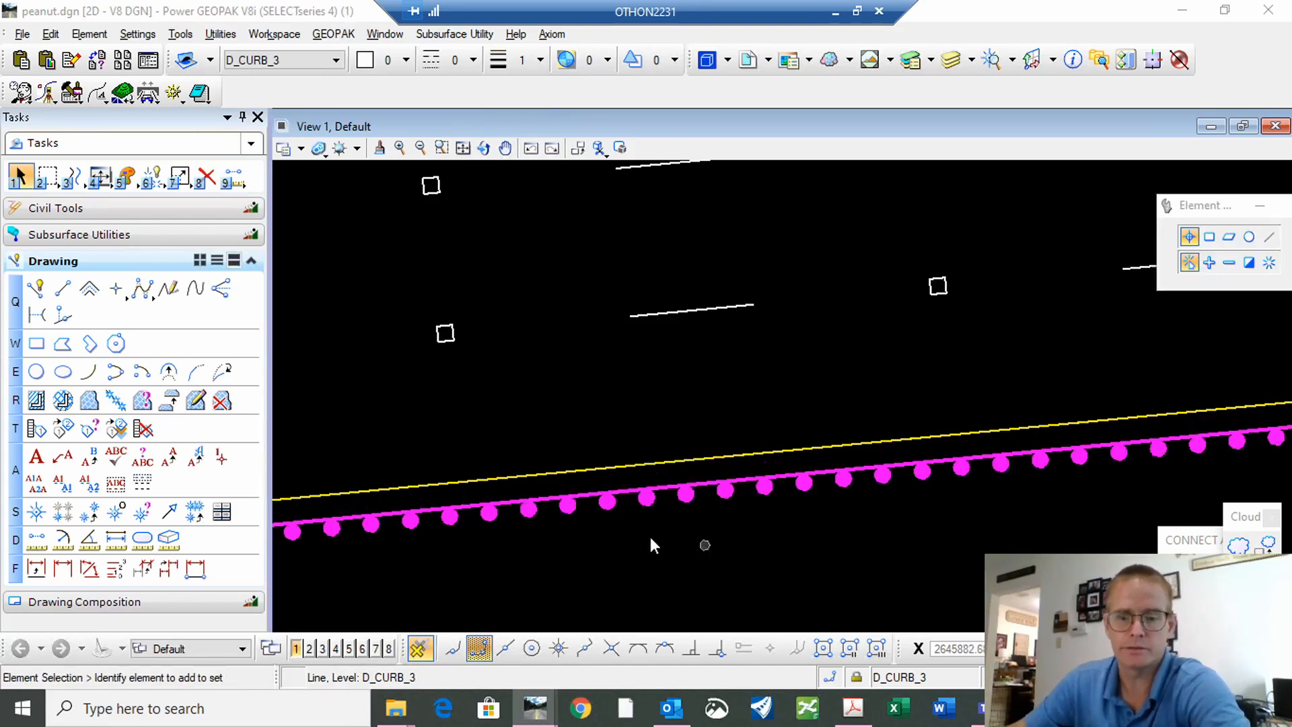
mouse_move(654, 544)
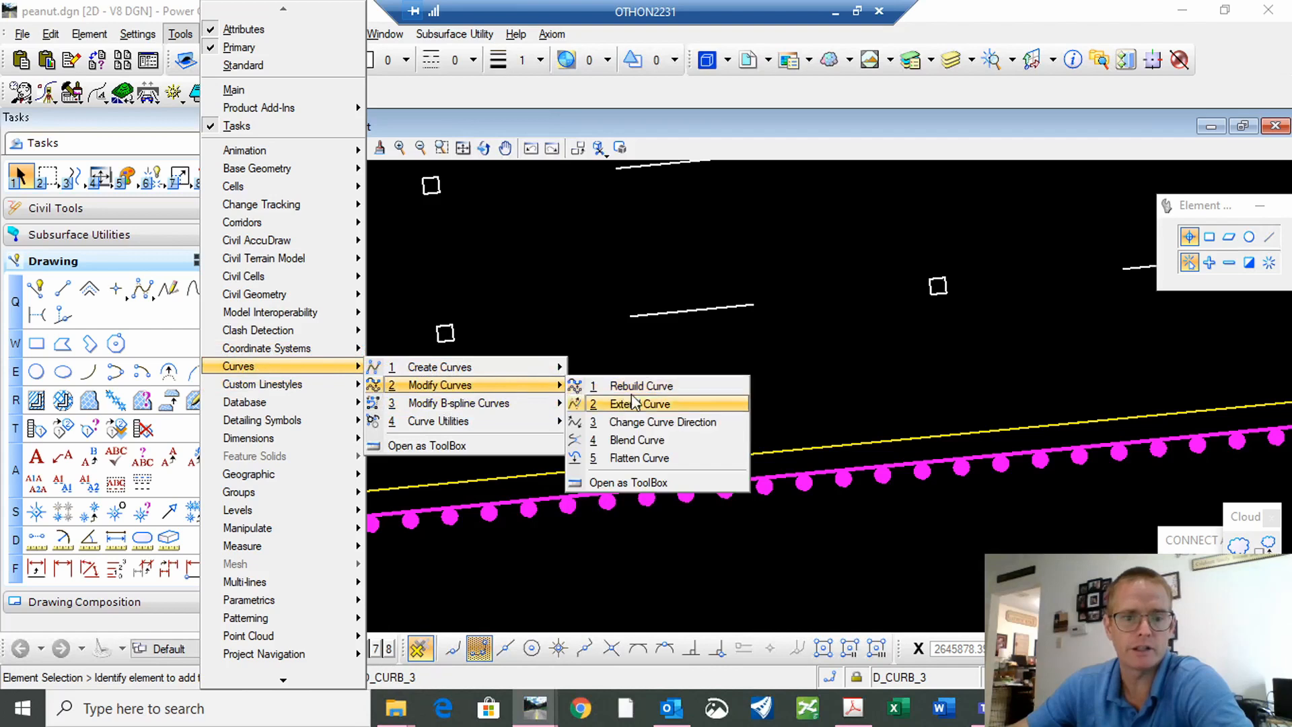
Reapply Change Curve Direction so the posts return to the upper side
left_click(662, 421)
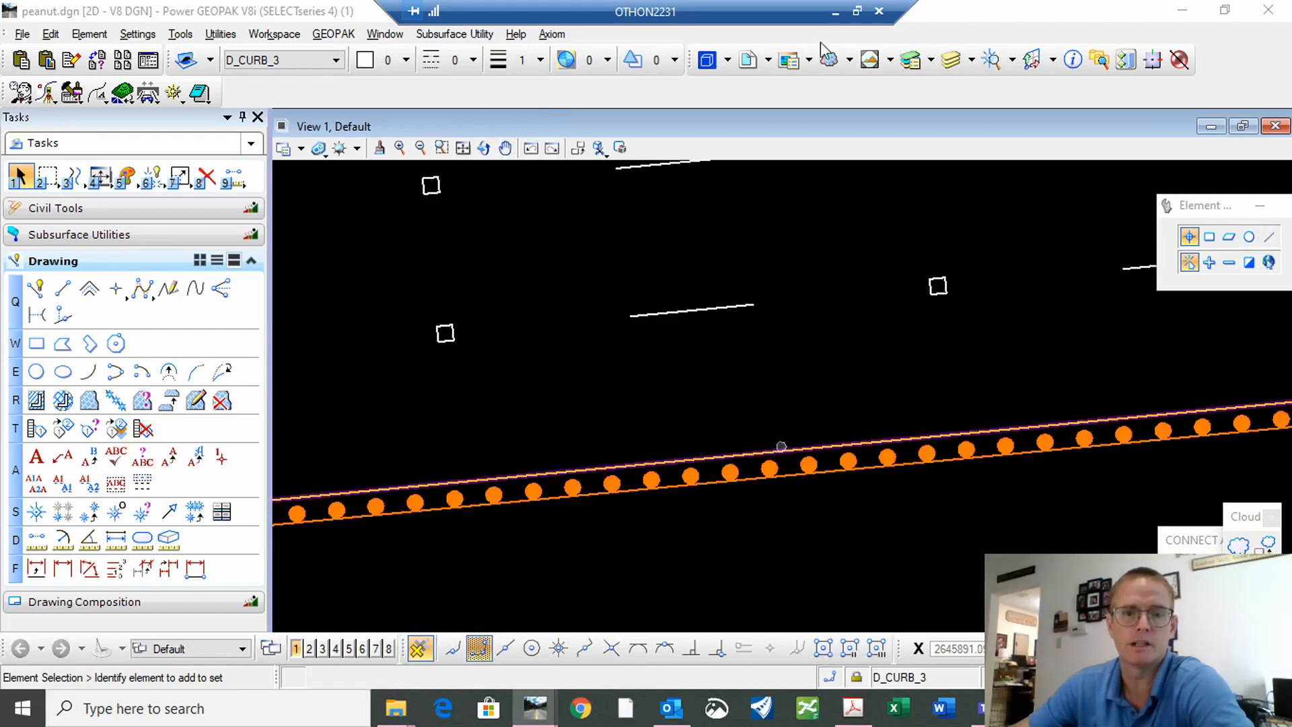
left_click(781, 446)
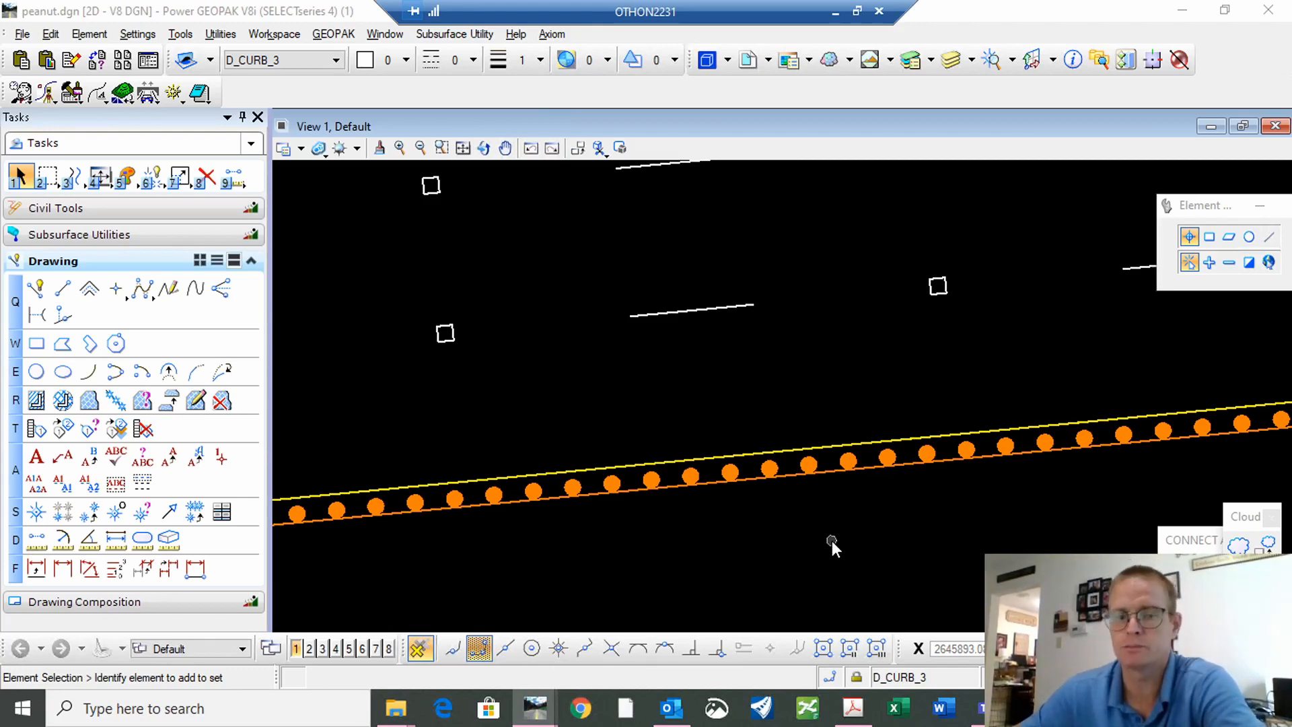
mouse_move(837, 542)
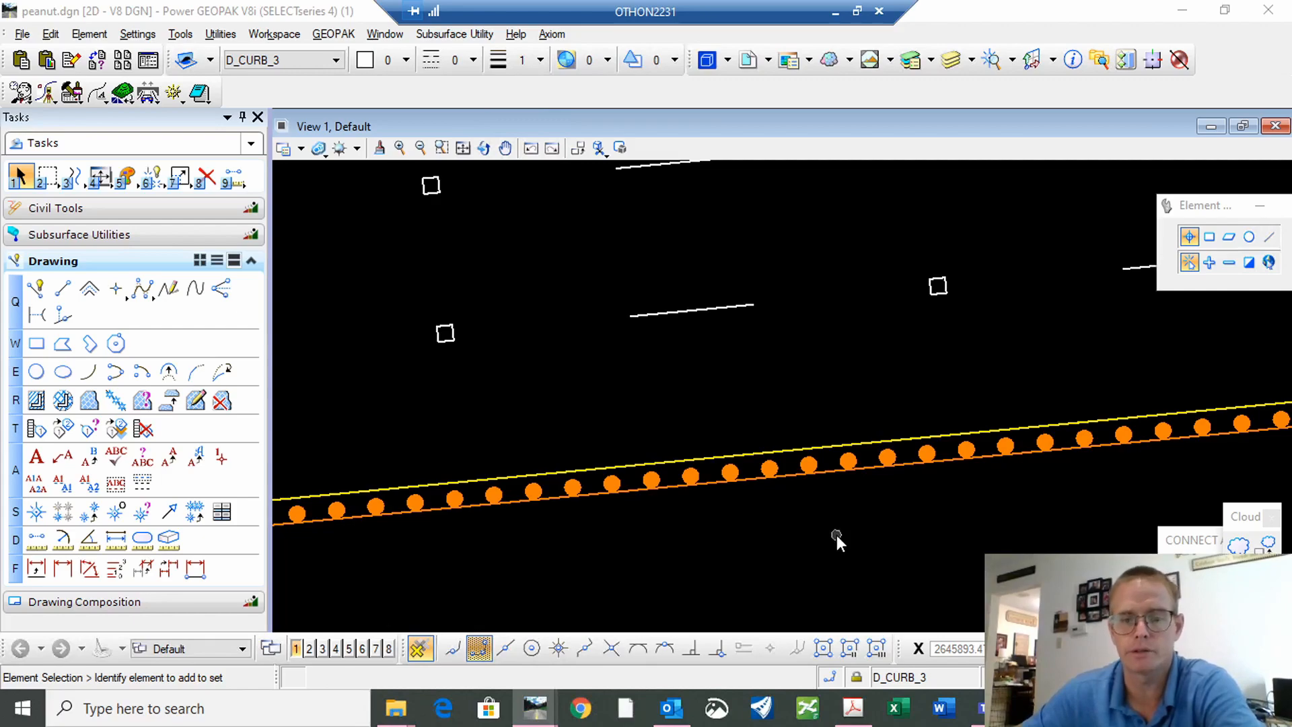